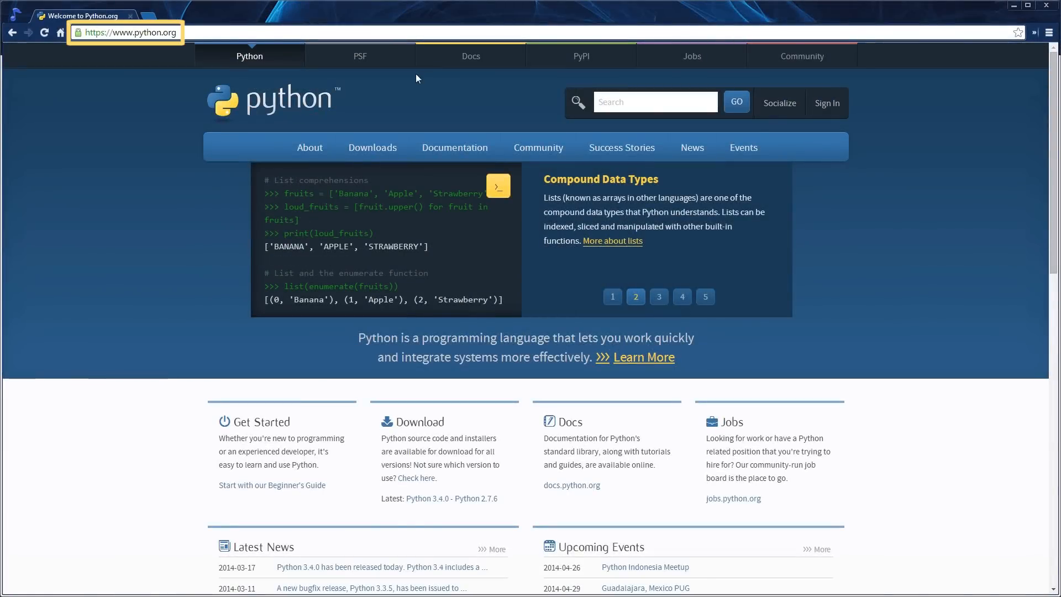
# Step: Get the Python 3.4.0 Windows installer from python.org's Downloads menu
pyautogui.click(372, 148)
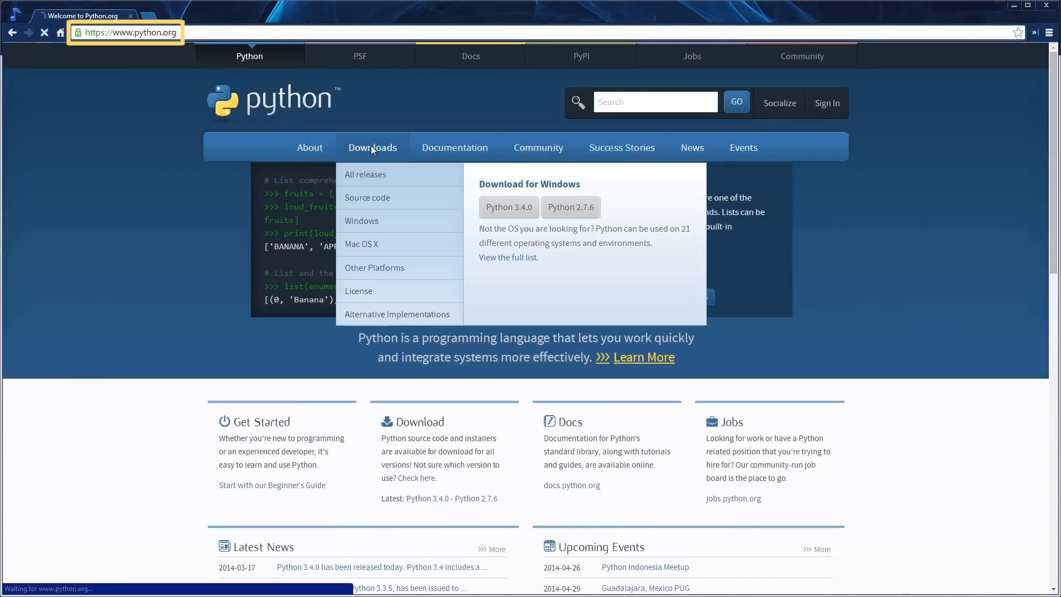
pyautogui.click(372, 147)
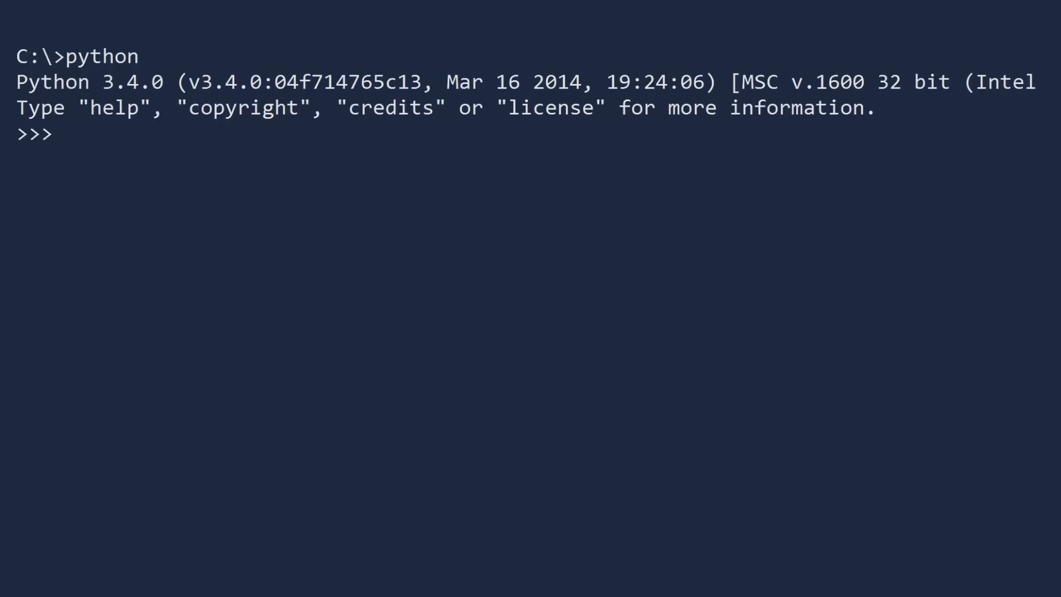
# Step: Run print("Hello world") in the Python interpreter, then quit() back to C:\
pyautogui.write('print("')
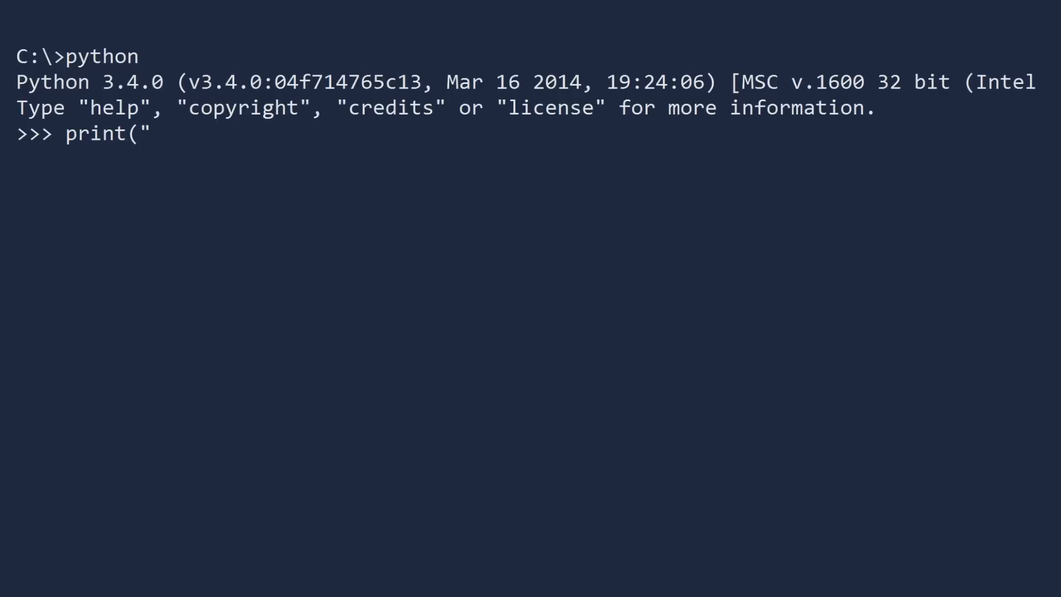
pyautogui.write('Hello world")')
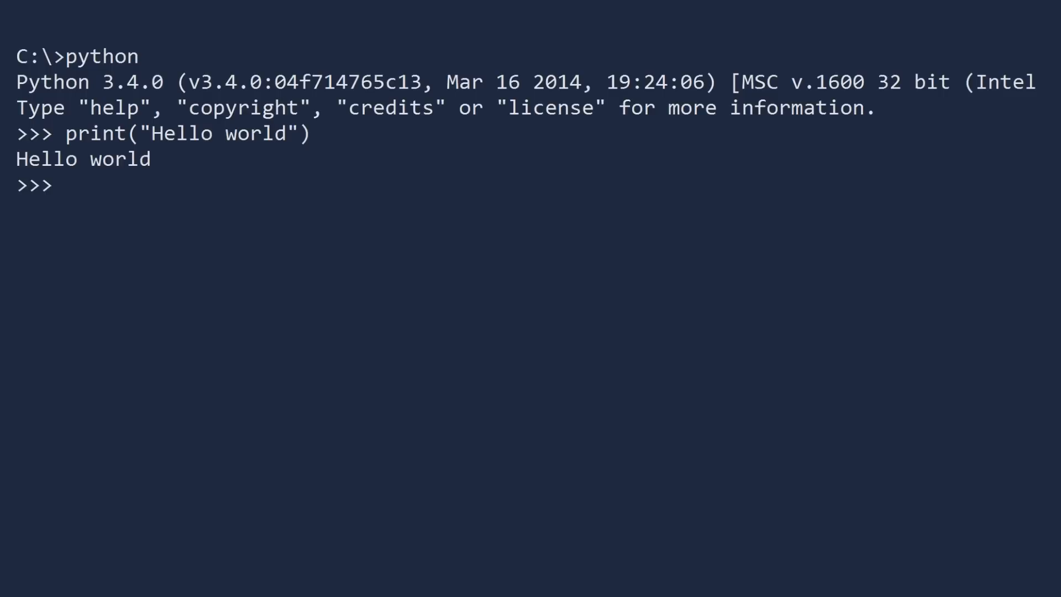
pyautogui.write('quit()')
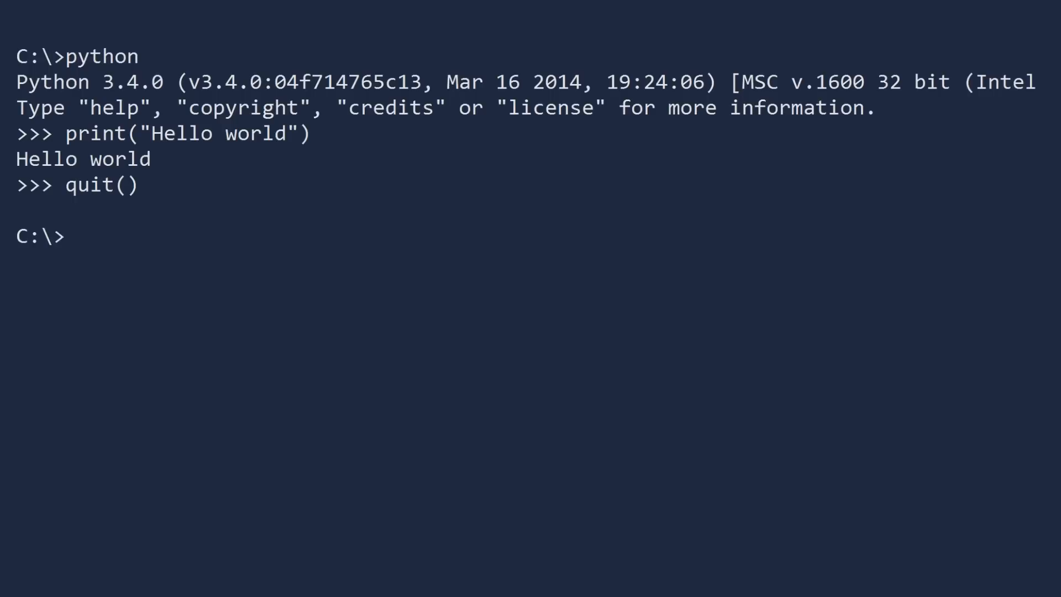
# Step: Make and enter the python_examples folder, then launch vim
pyautogui.write('mkdir')
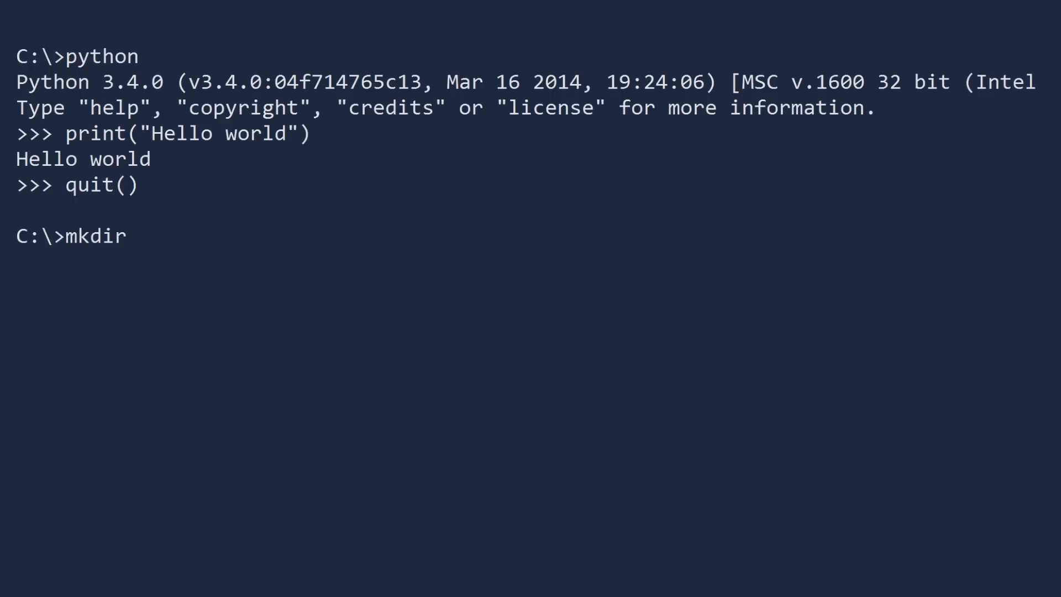
pyautogui.write('python_examples')
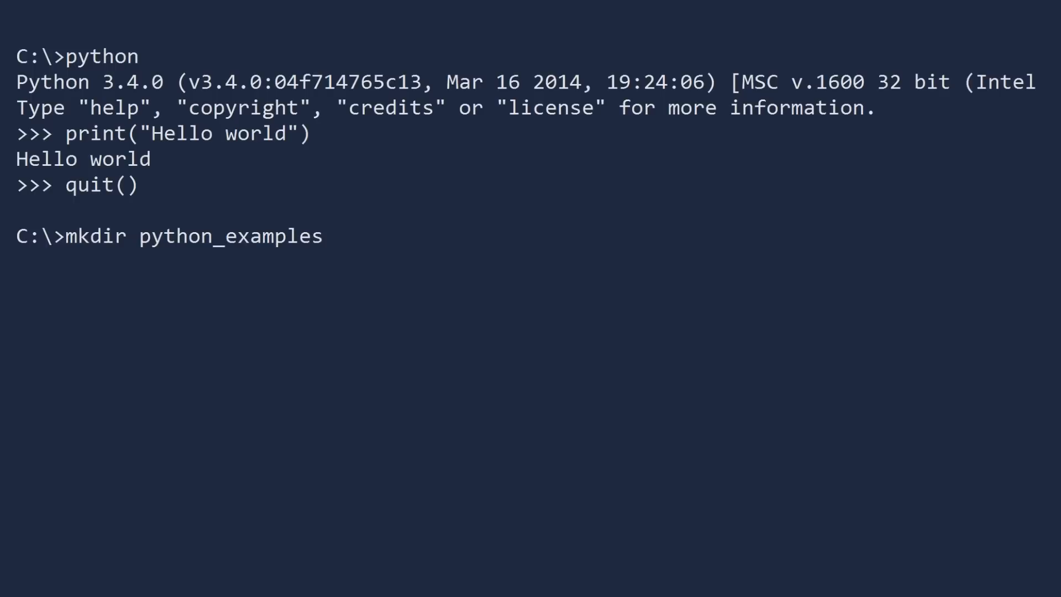
pyautogui.write('cd python_examples')
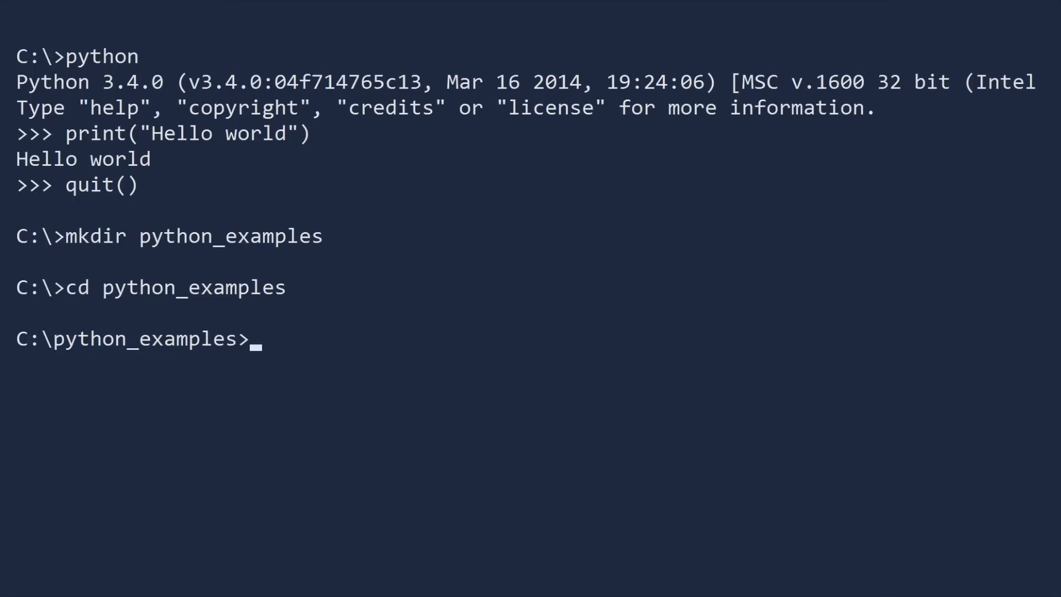
pyautogui.write('vim')
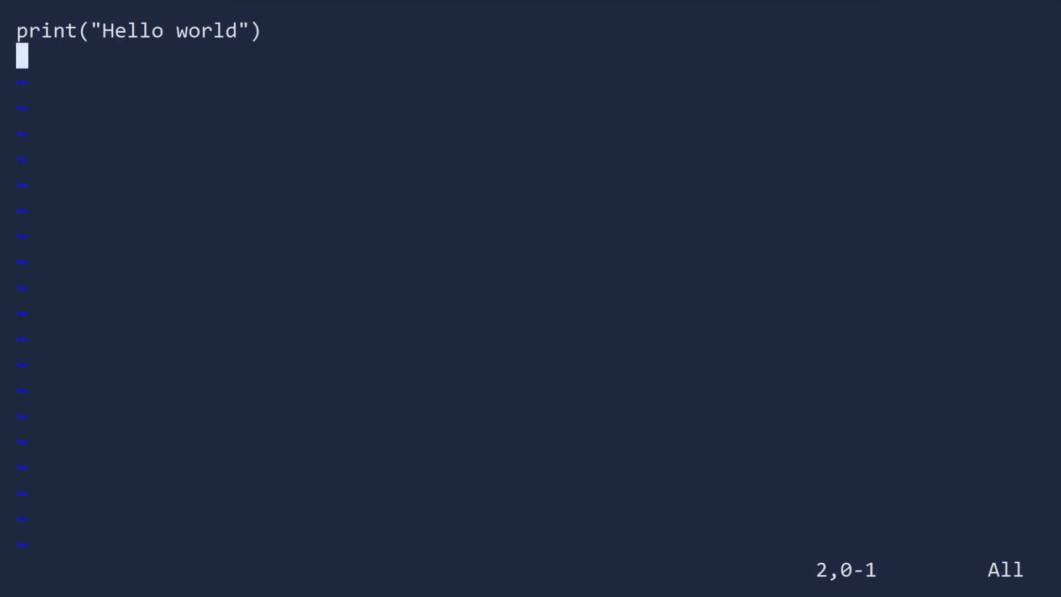
# Step: Save the print line as 01_hello_world.py with :wq and list the folder with dir
pyautogui.write(':wq')
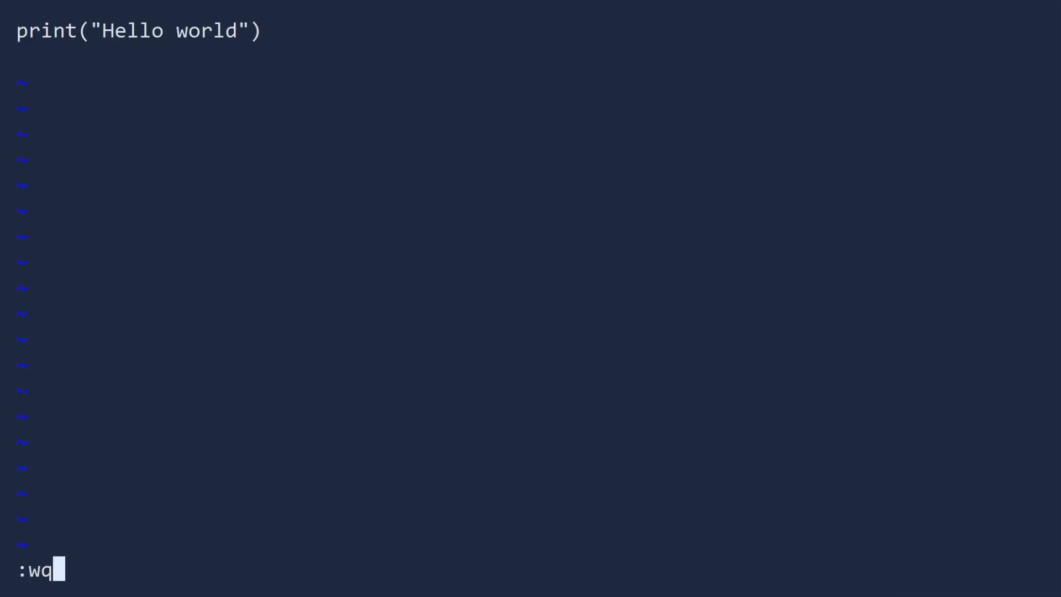
pyautogui.write('01_hello')
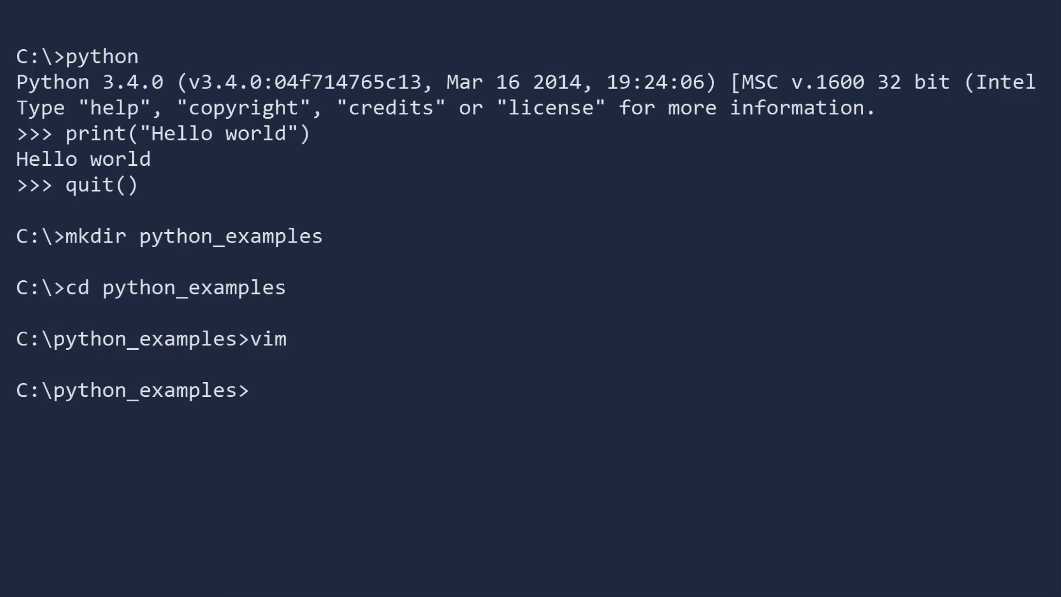
pyautogui.write('dir')
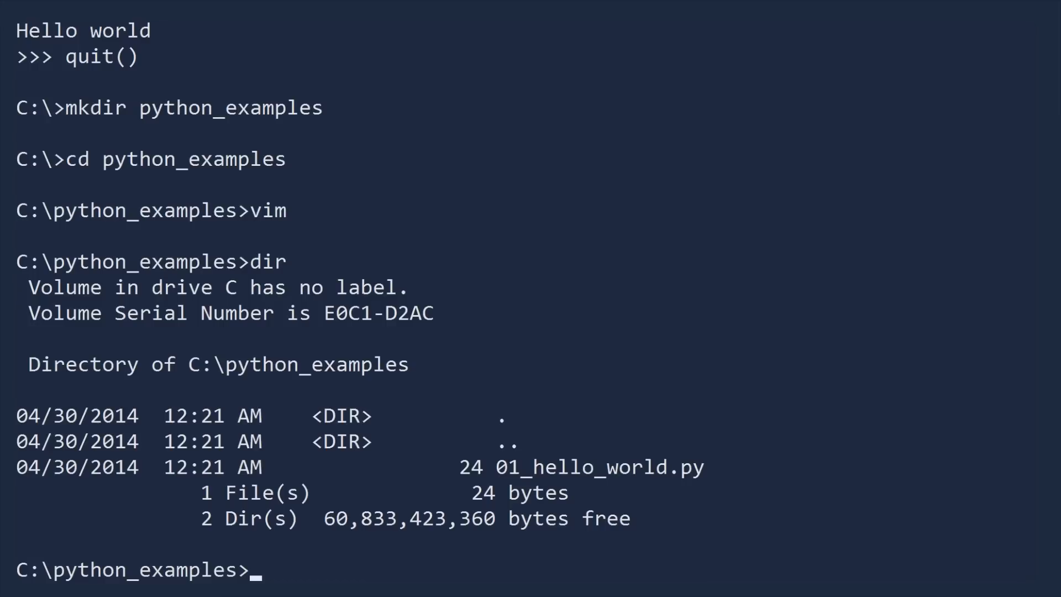
# Step: Enter the command python 01_hello_world.py to run the script
pyautogui.write('python')
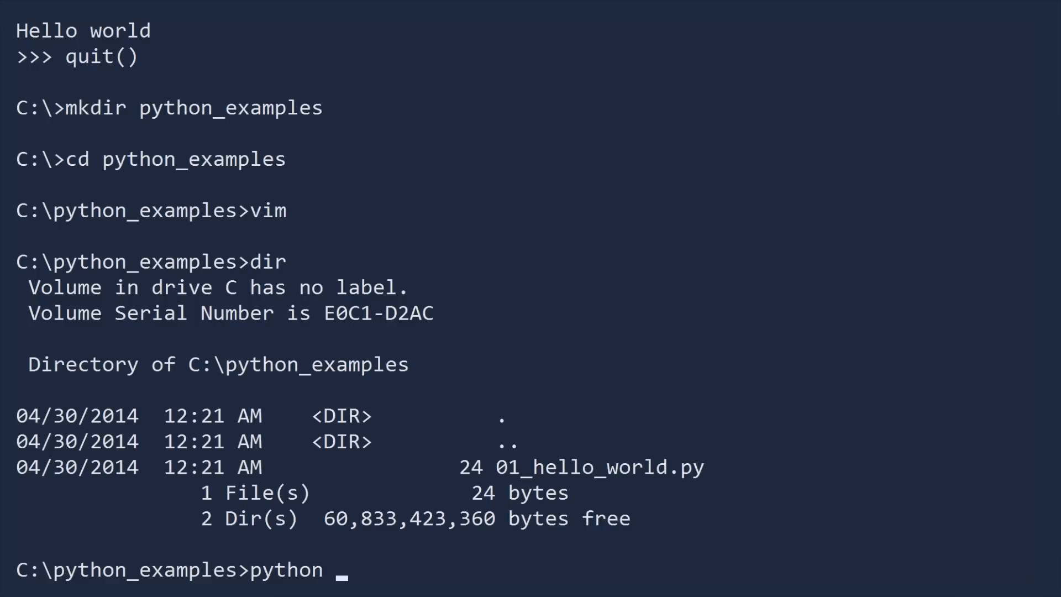
pyautogui.write('01_hello_world.py')
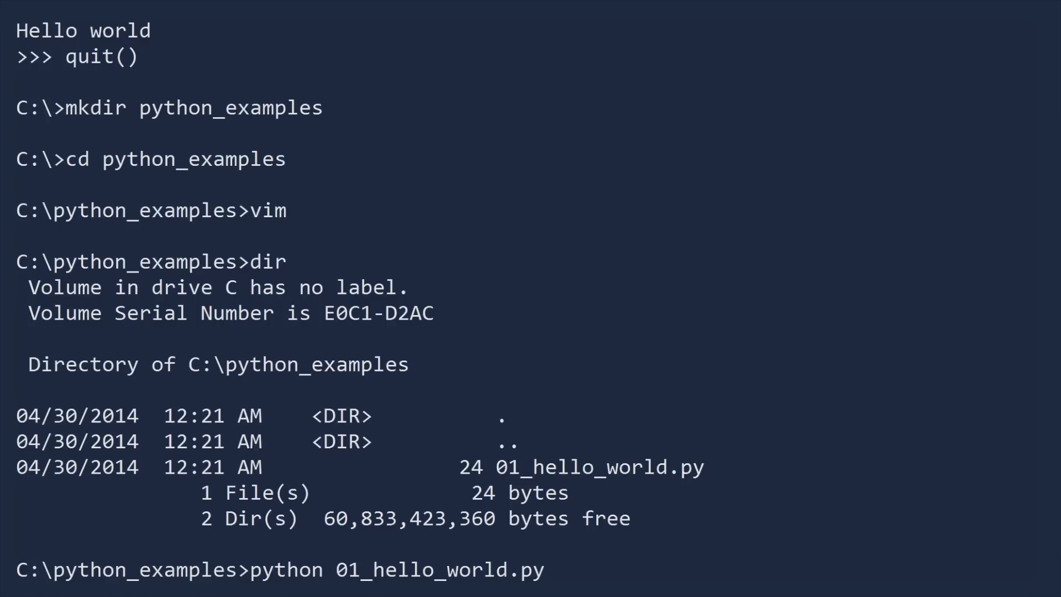